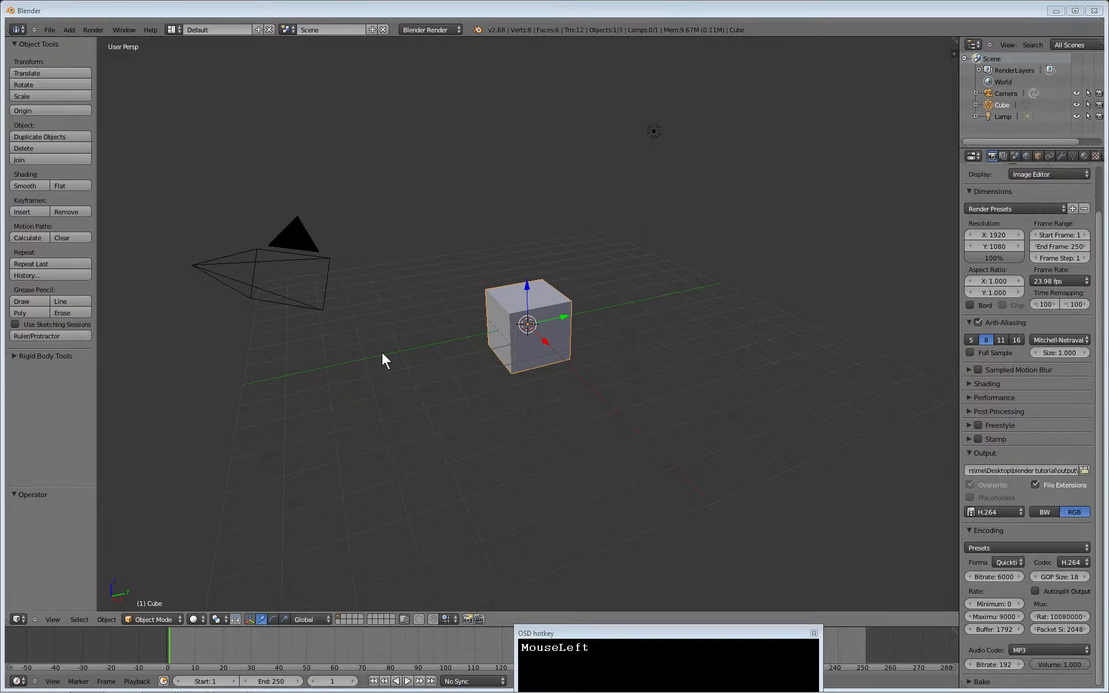
# - Switch the screen layout from the default to the Video Editing workspace
pyautogui.click(173, 29)
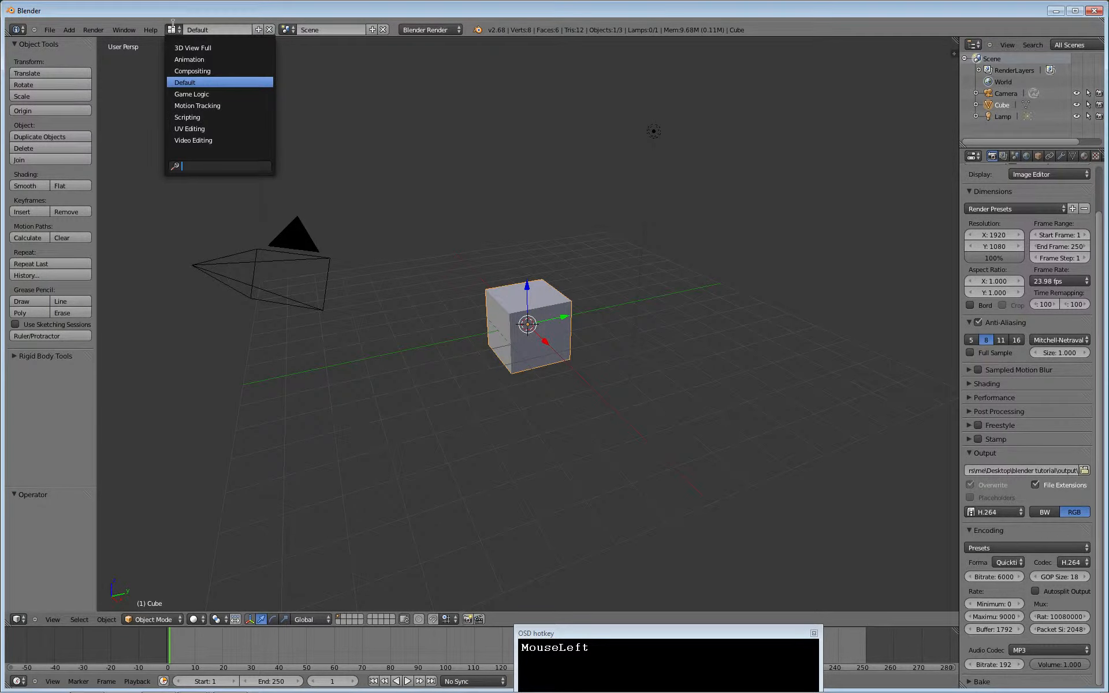
pyautogui.moveTo(193, 140)
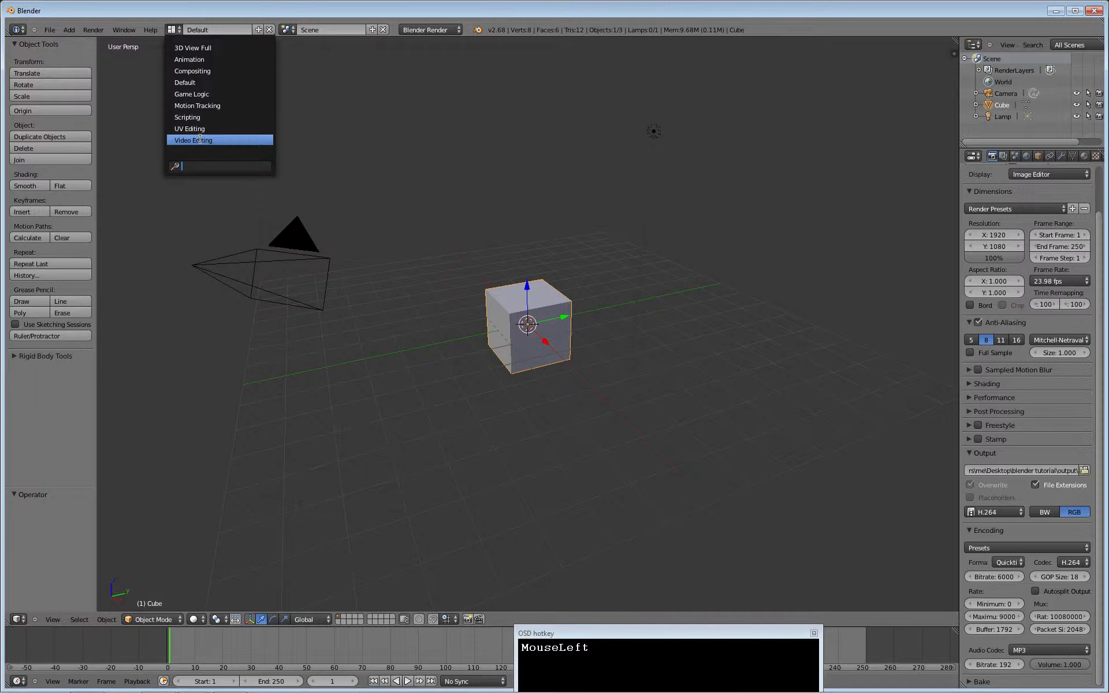
pyautogui.click(193, 140)
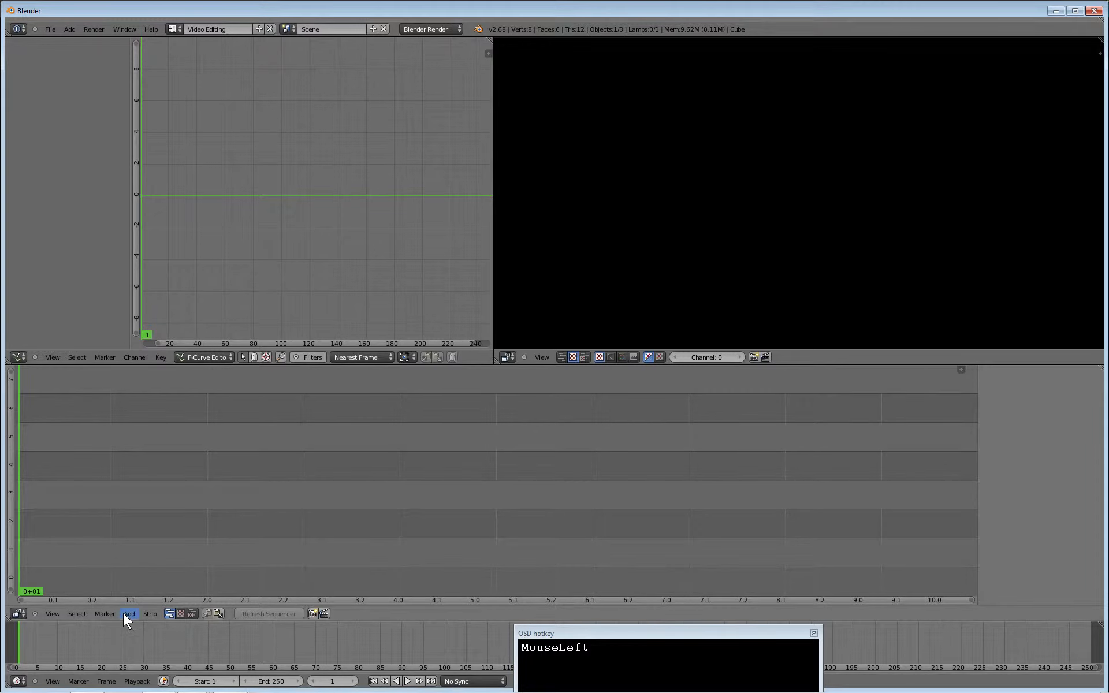
# - Start adding a movie strip and pick printer.MP4 from the blender tutorial folder
pyautogui.click(128, 614)
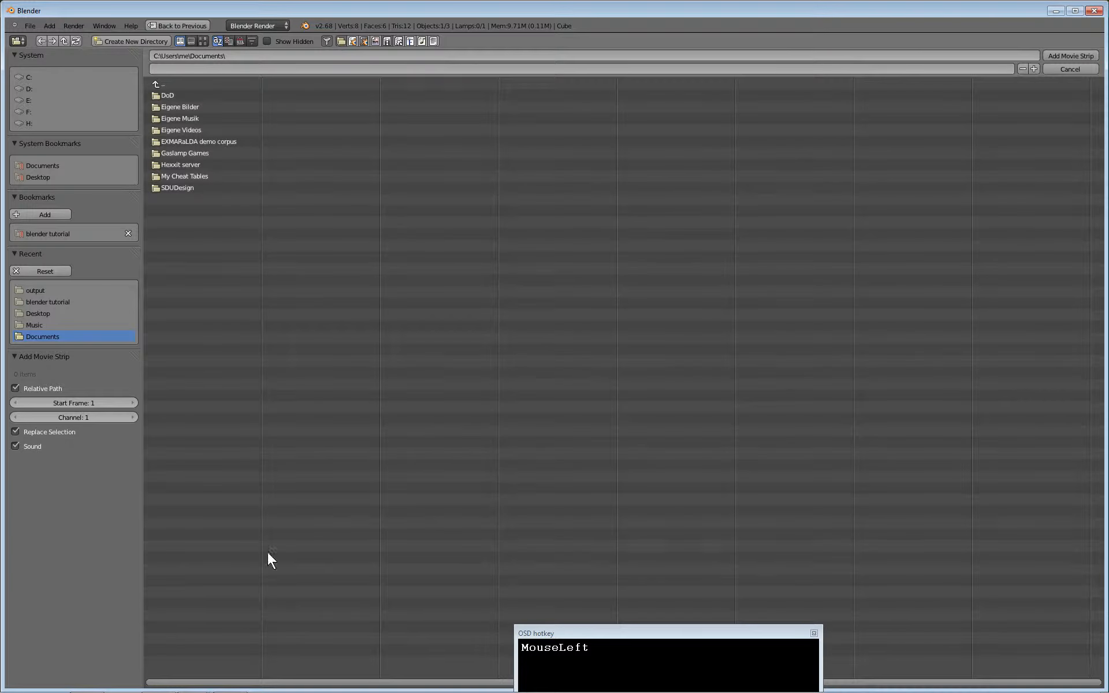
pyautogui.moveTo(58, 249)
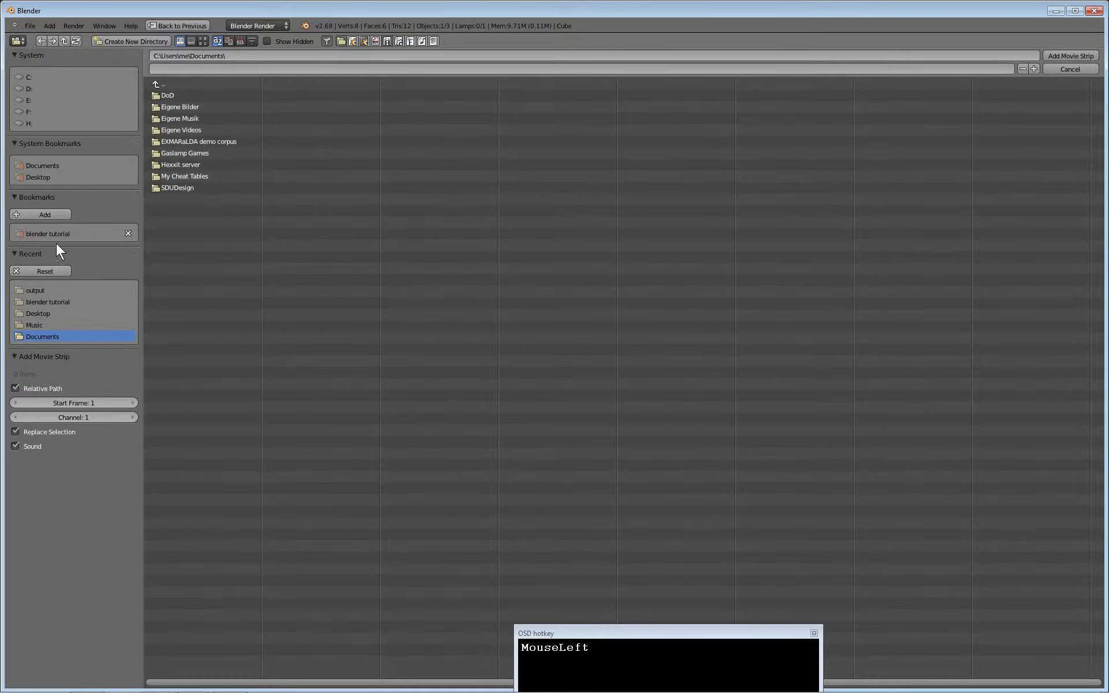
pyautogui.click(49, 233)
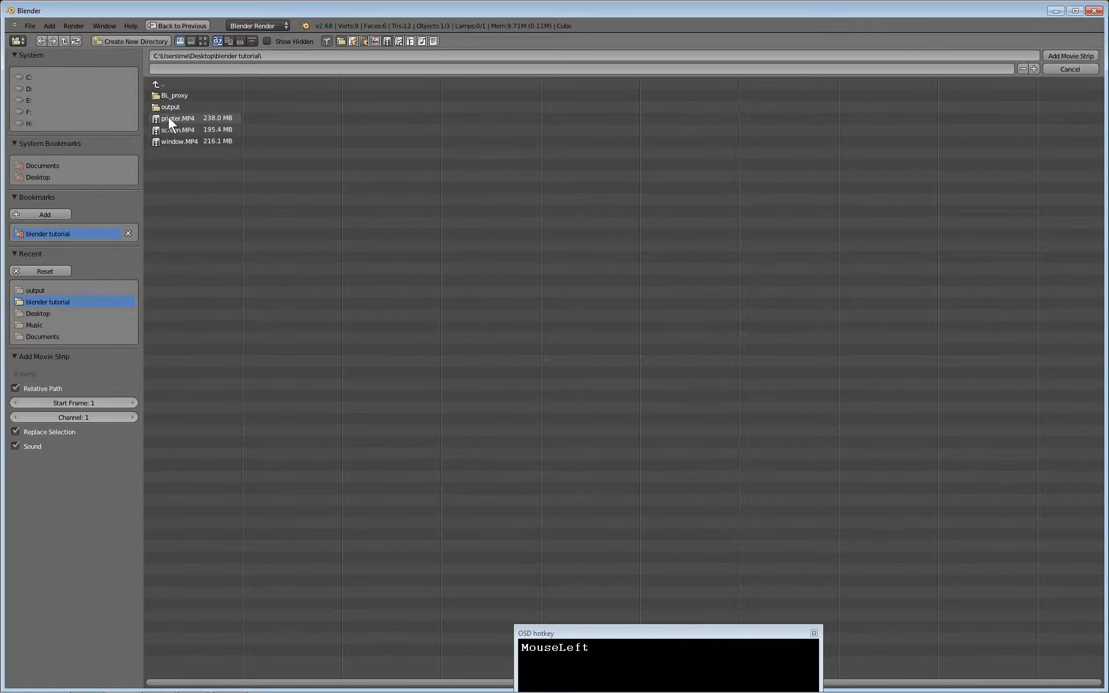
pyautogui.click(178, 118)
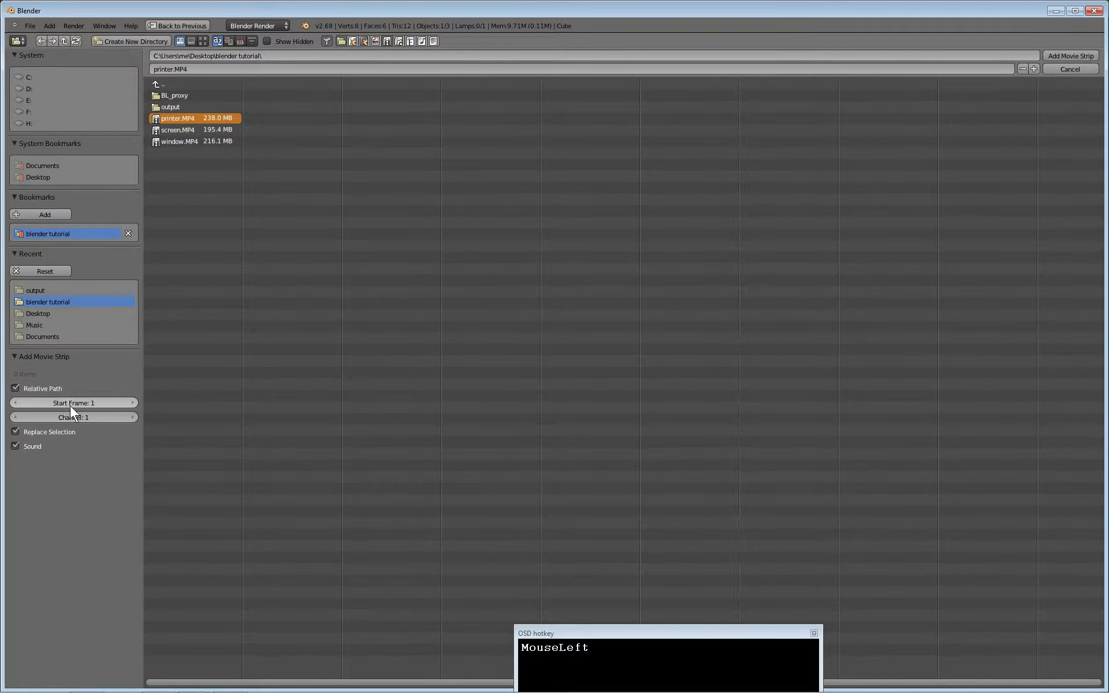
pyautogui.moveTo(43, 402); pyautogui.dragTo(93, 403)
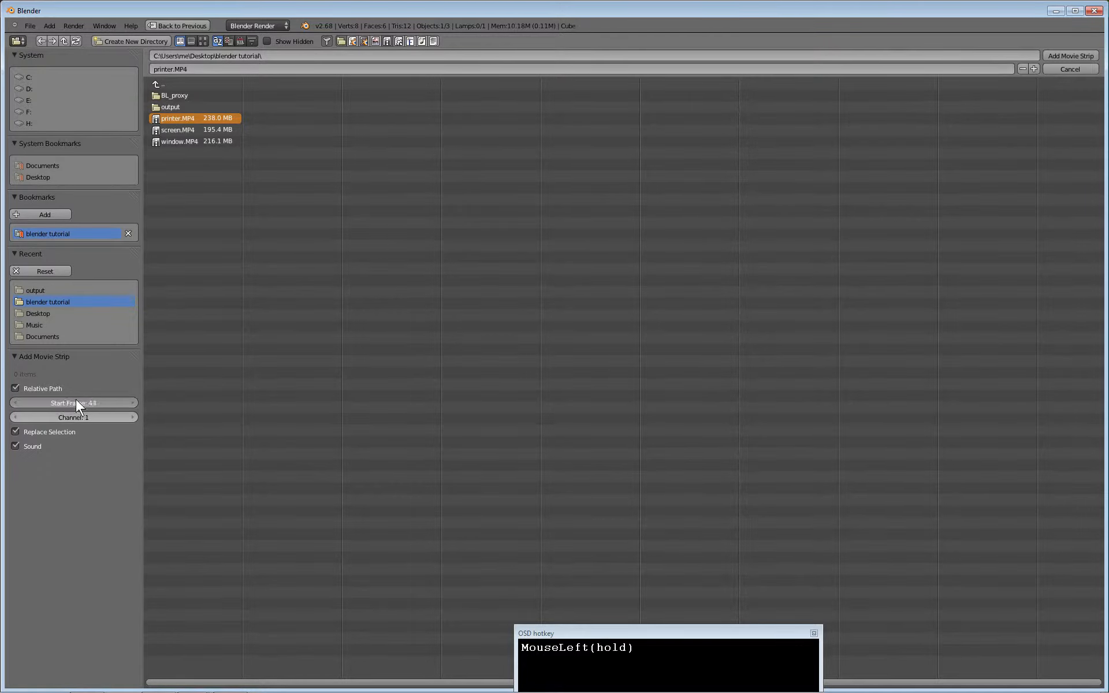
pyautogui.moveTo(70, 402); pyautogui.dragTo(71, 402)
pyautogui.write('1')
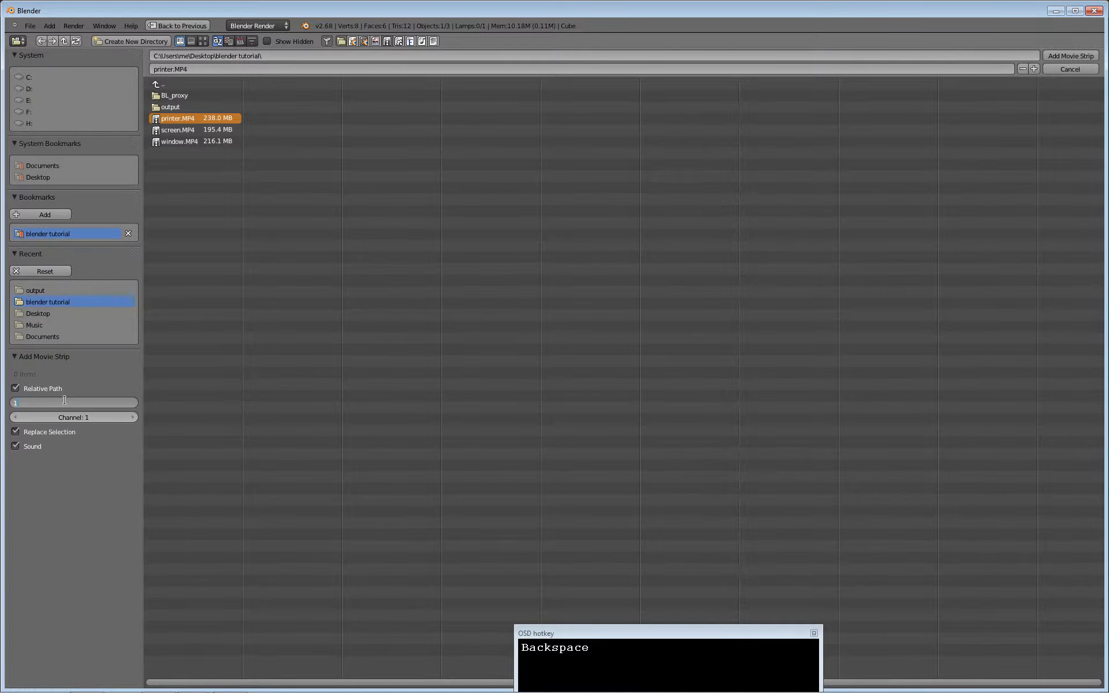
pyautogui.click(74, 402)
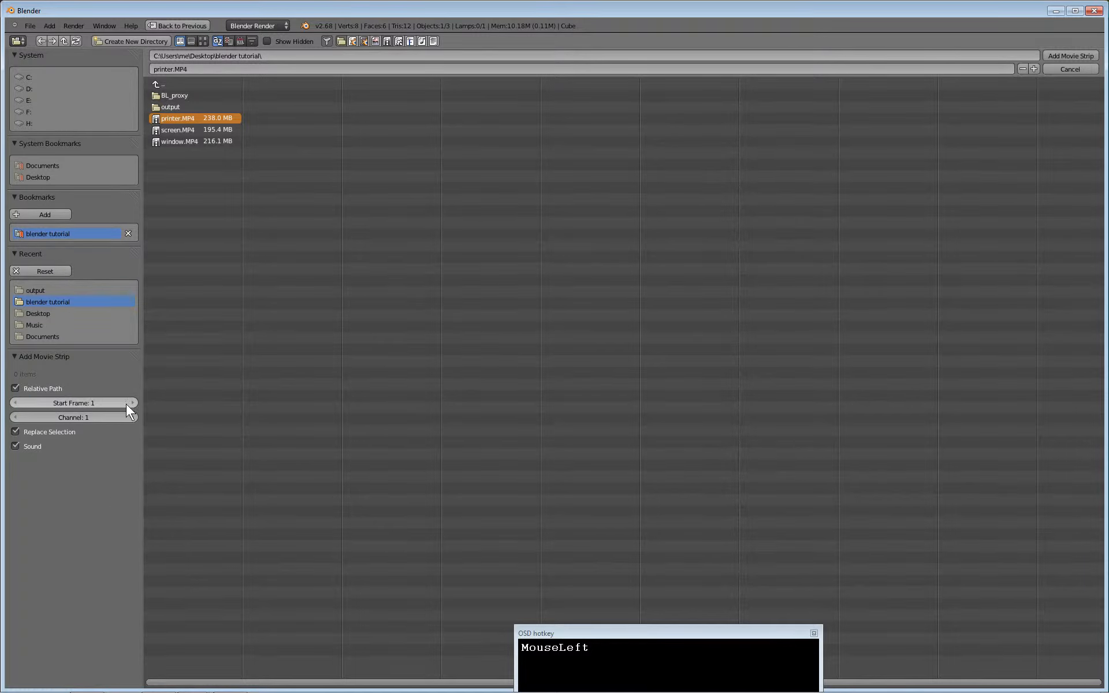
pyautogui.moveTo(115, 411)
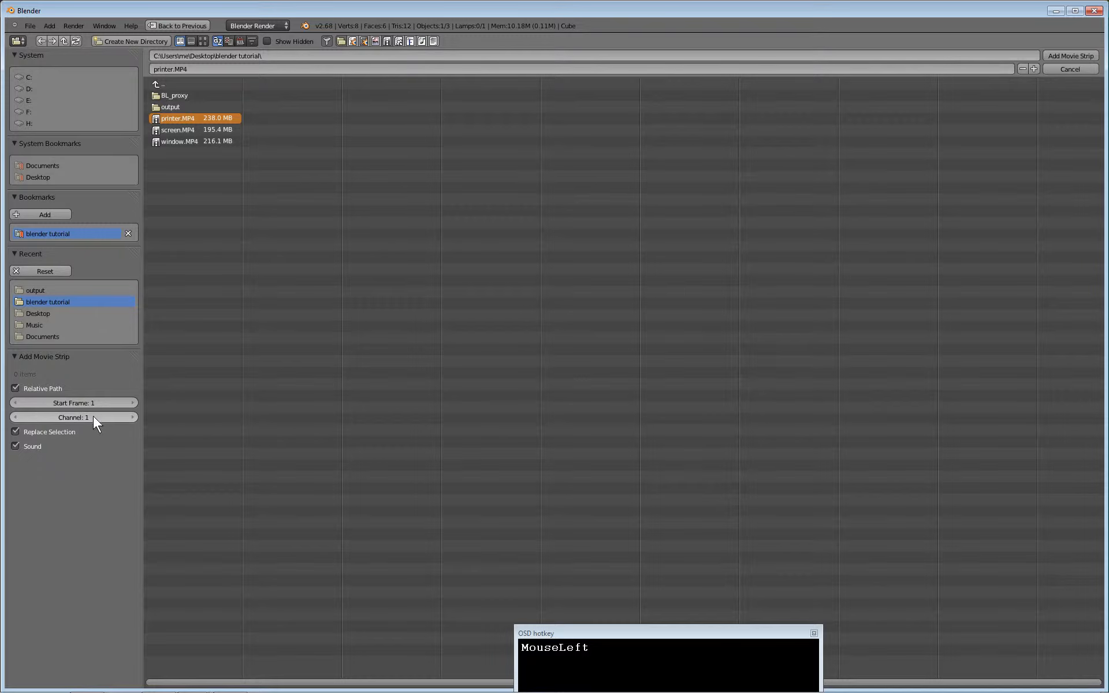
pyautogui.moveTo(77, 417)
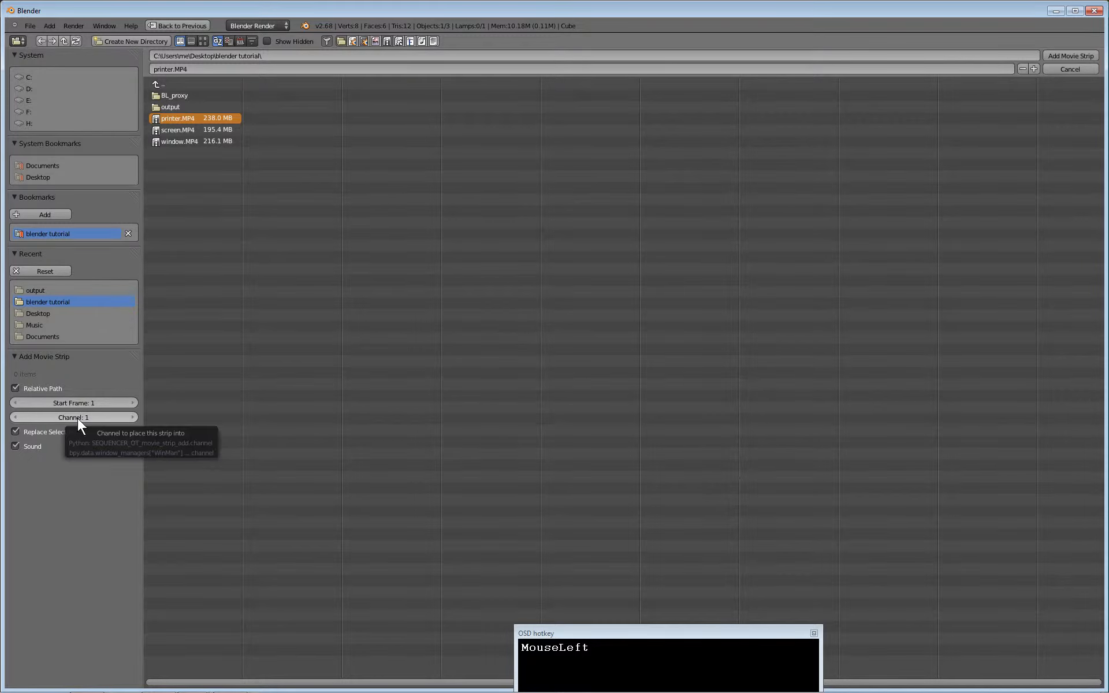
pyautogui.moveTo(97, 421)
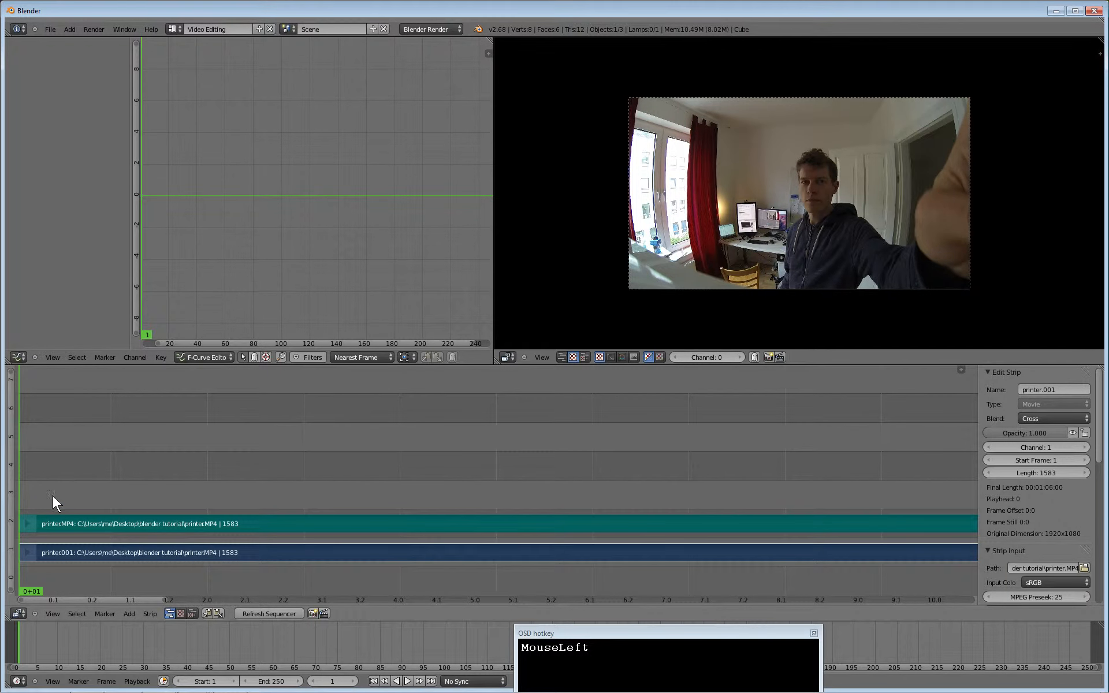
pyautogui.moveTo(221, 529)
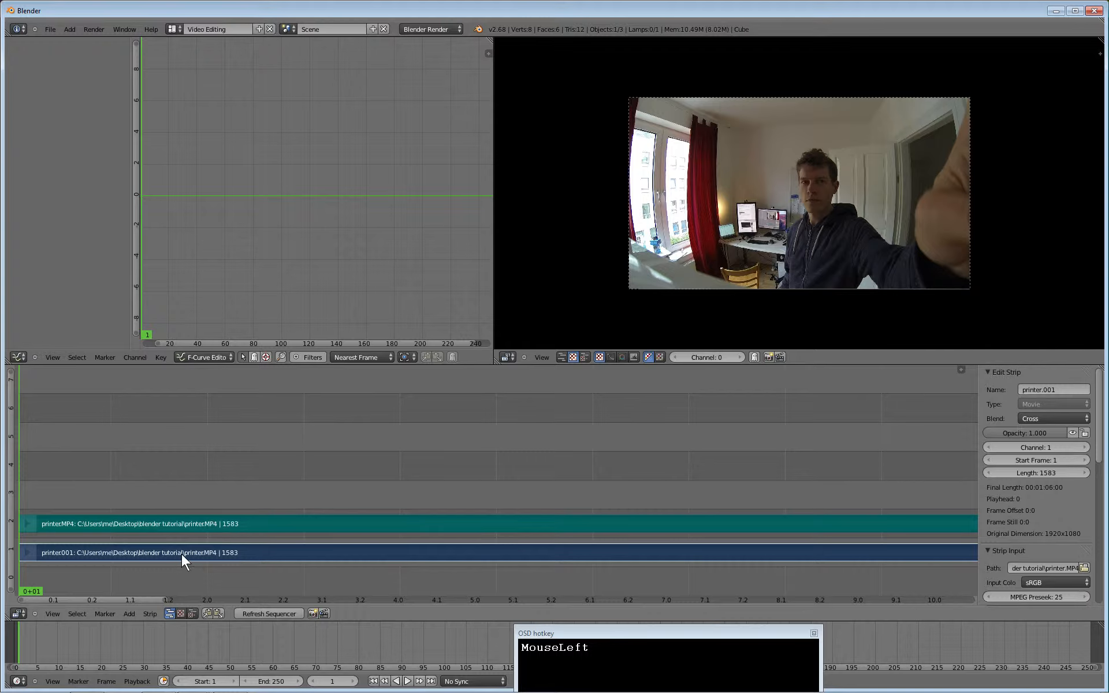
pyautogui.moveTo(216, 554)
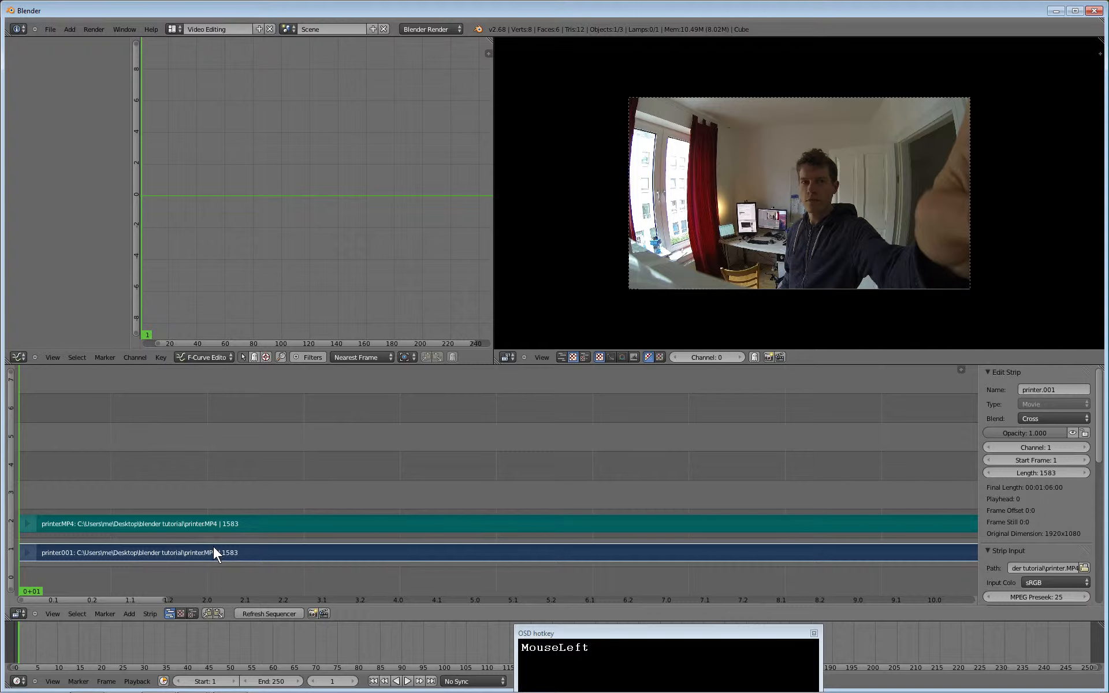
pyautogui.moveTo(409, 527)
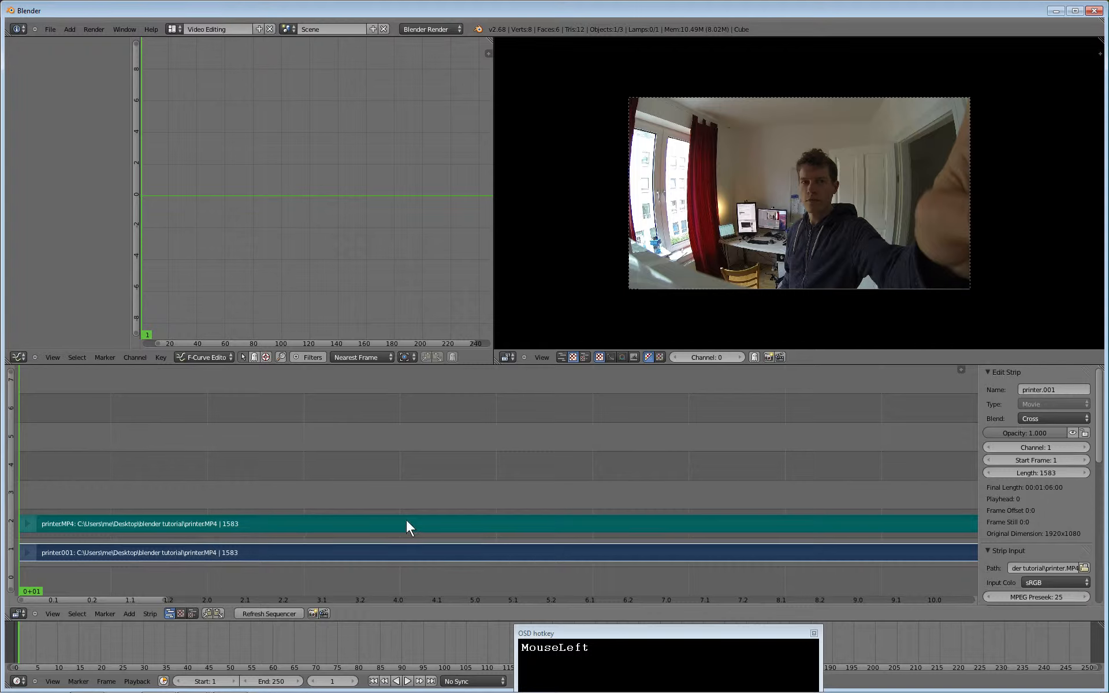
pyautogui.moveTo(293, 529)
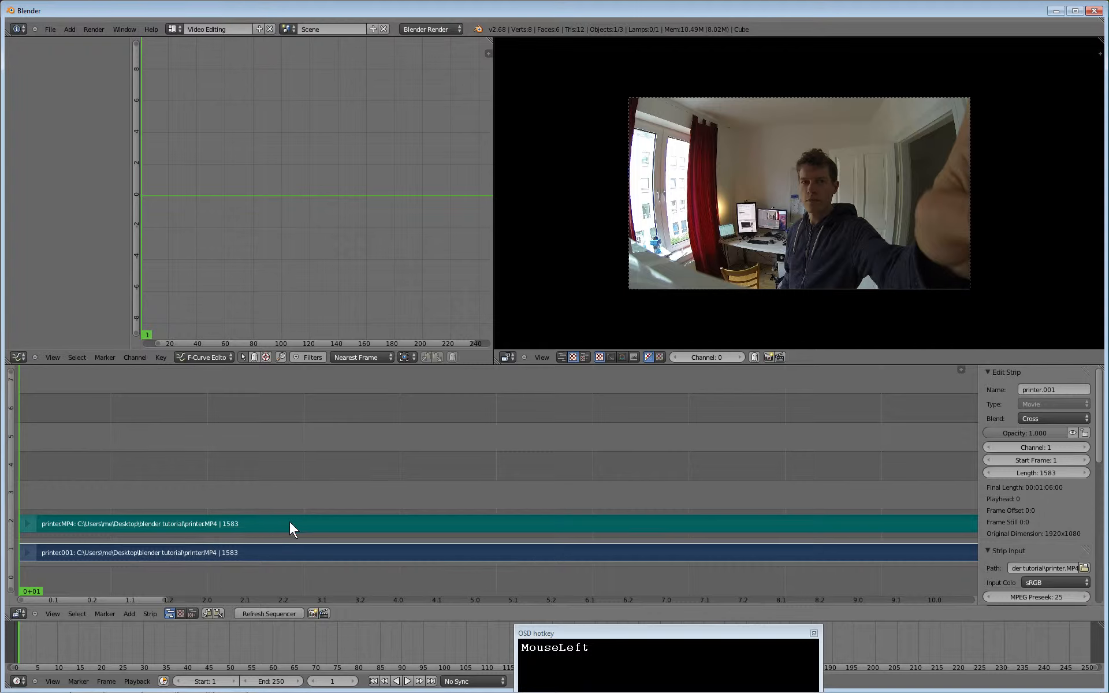
pyautogui.moveTo(67, 530)
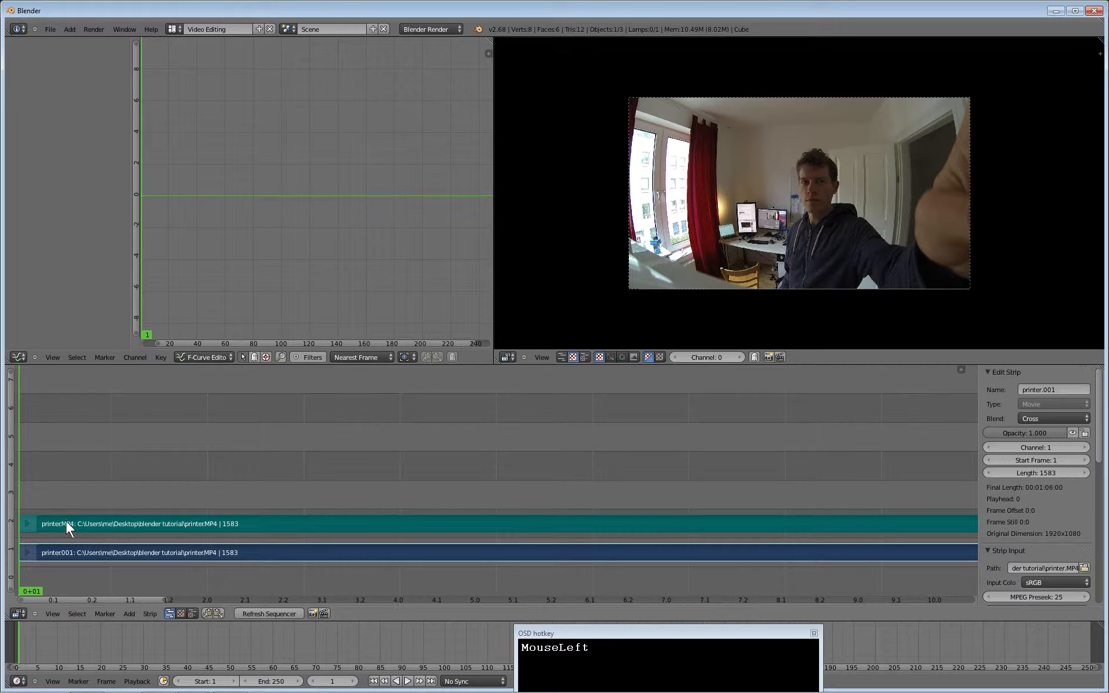
pyautogui.moveTo(213, 505)
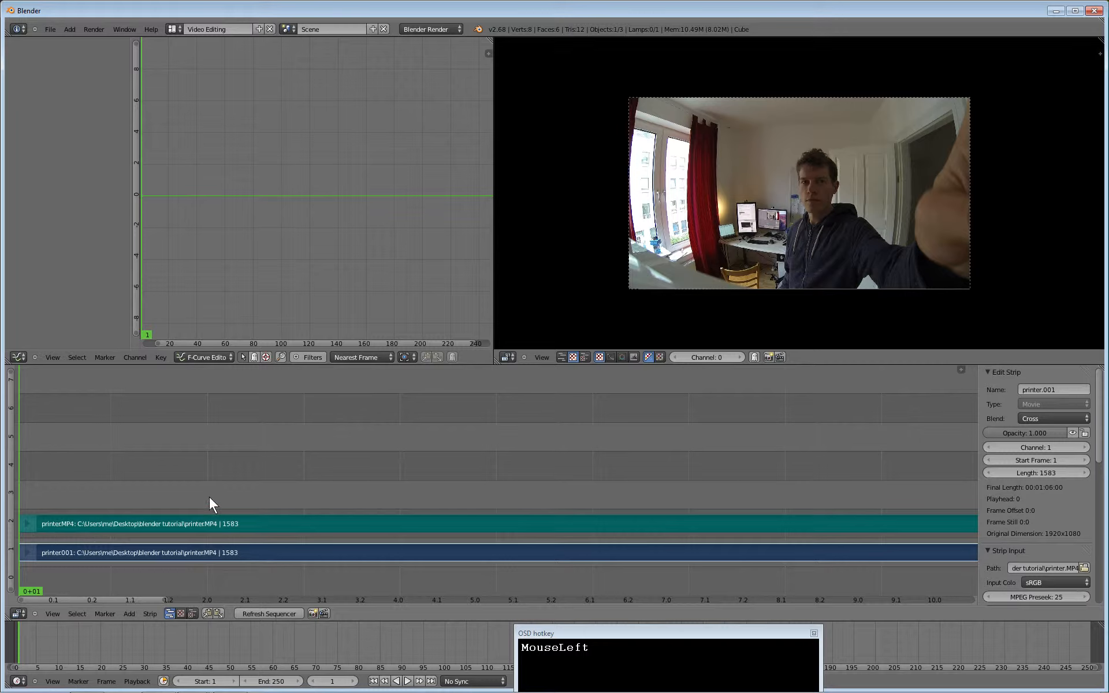
pyautogui.moveTo(163, 499)
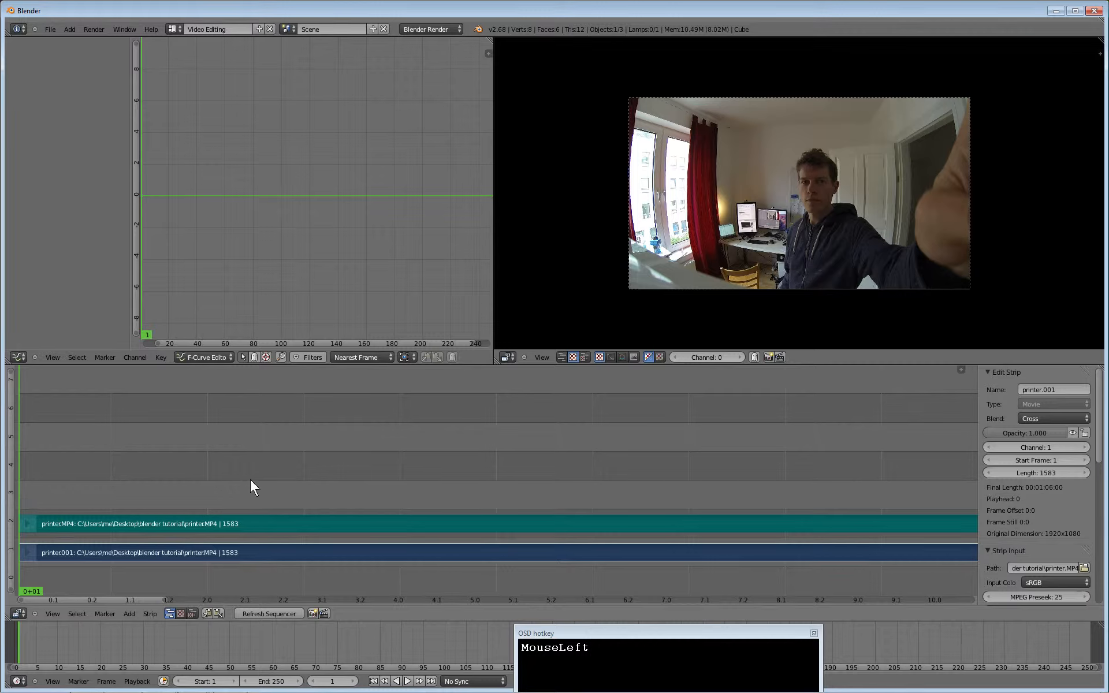
pyautogui.moveTo(102, 514)
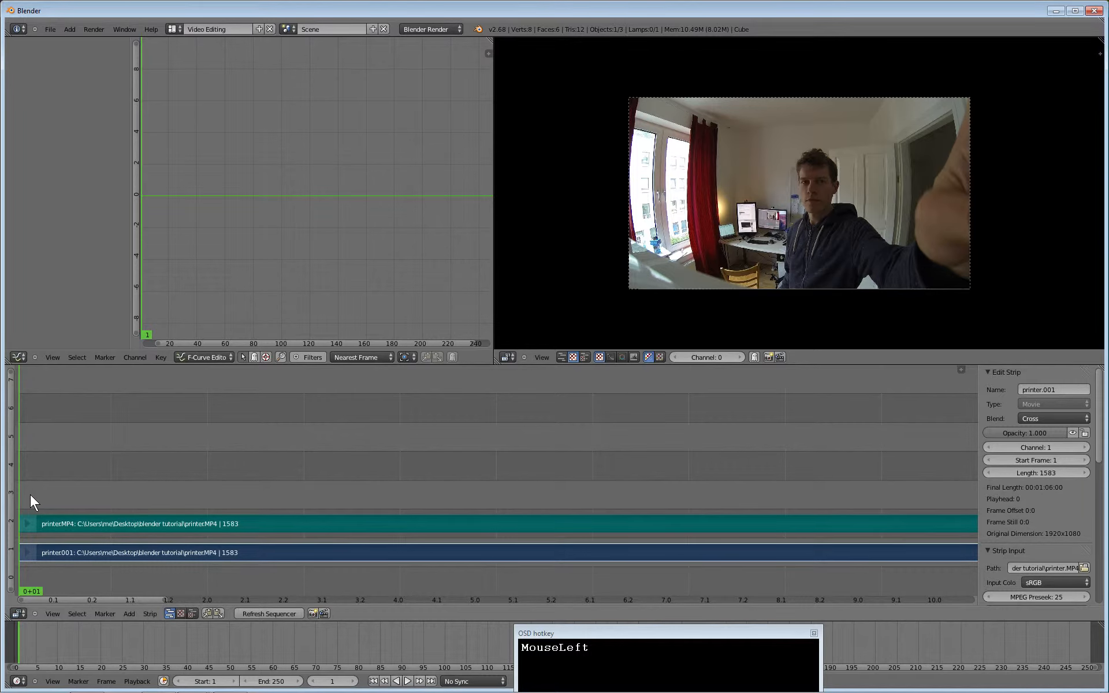
# - Set the current frame to 81 and begin adding the window.MP4 movie strip there
pyautogui.moveTo(28, 496); pyautogui.dragTo(137, 496)
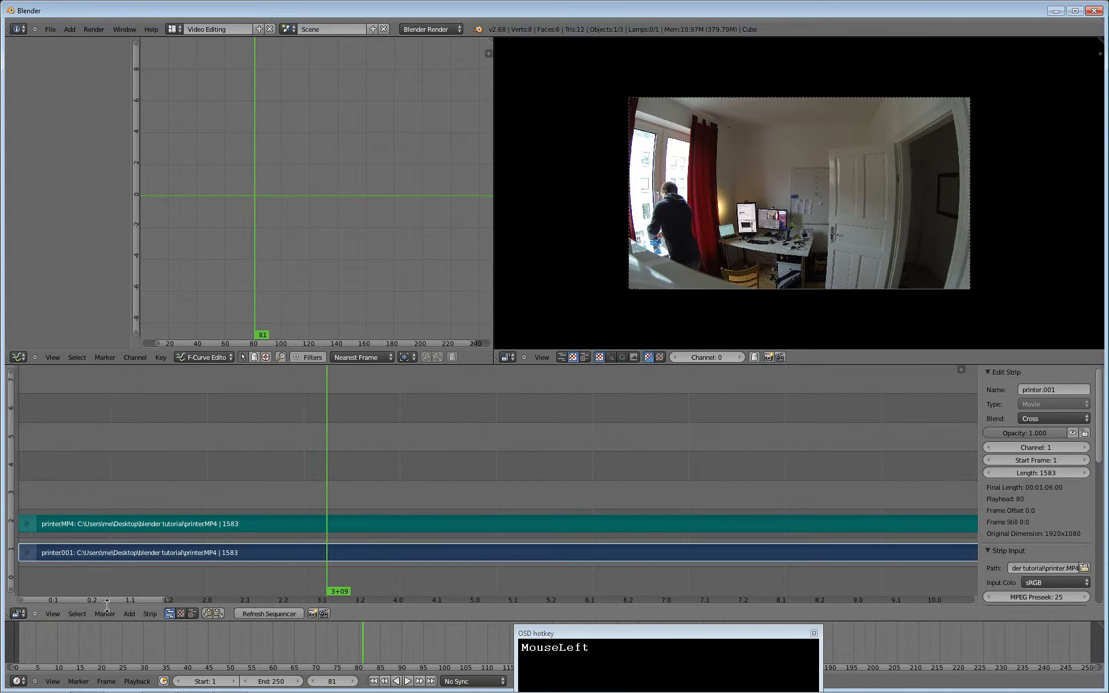
pyautogui.click(128, 614)
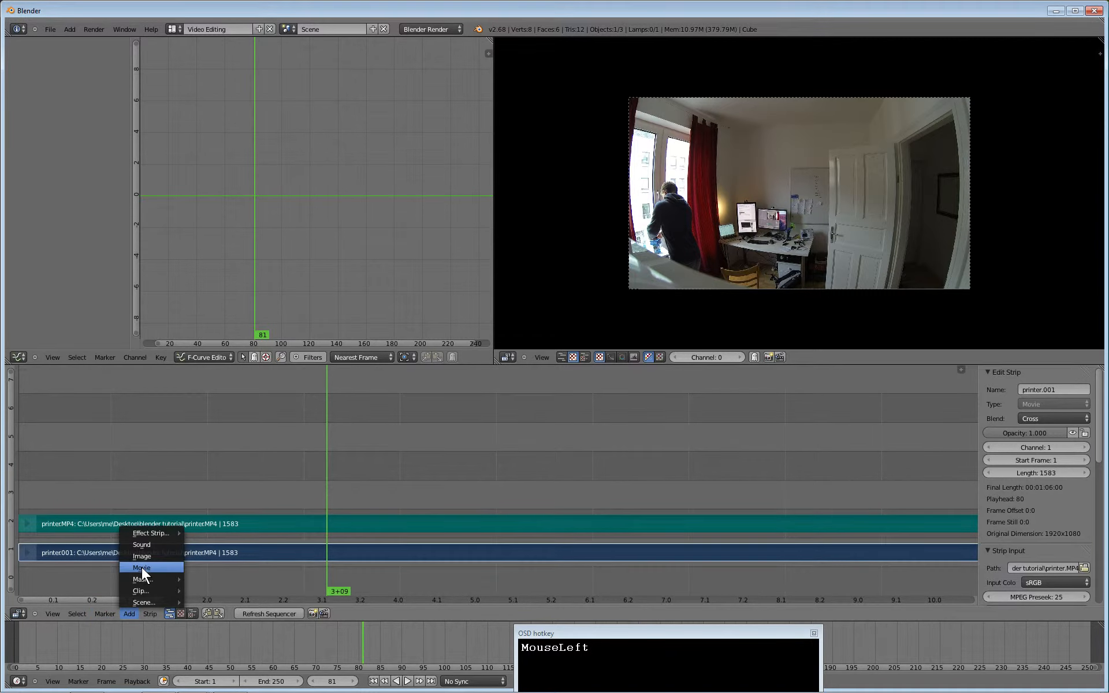
pyautogui.click(141, 567)
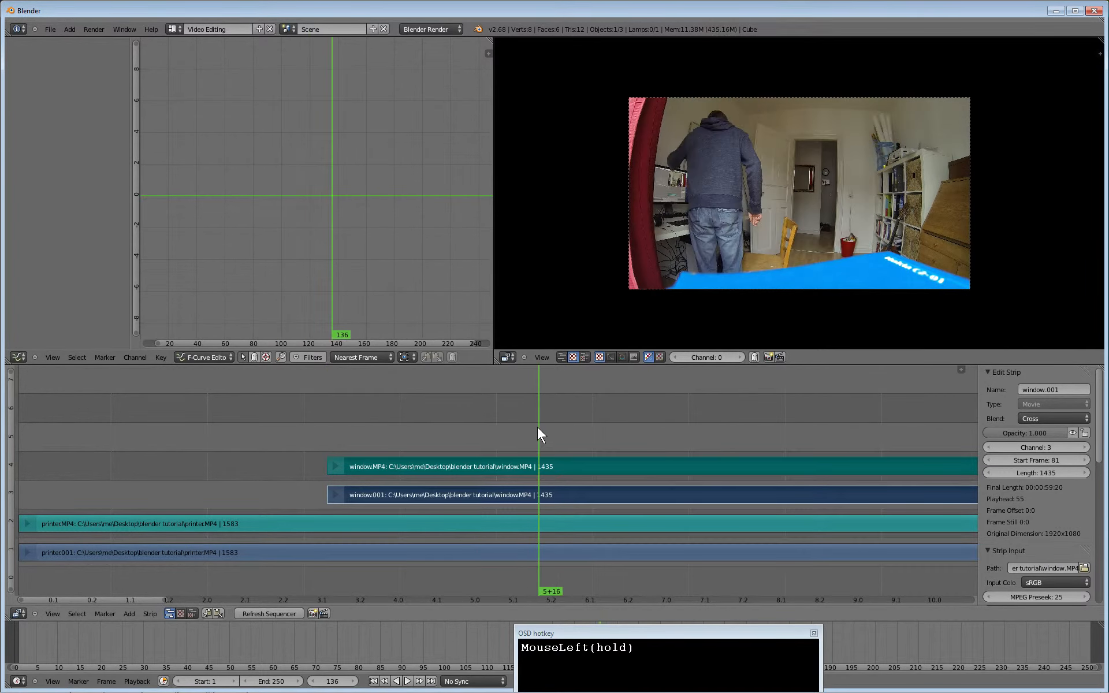
# - Scrub the playhead to frame 143 and bring up the Add strip menu
pyautogui.moveTo(540, 424); pyautogui.dragTo(582, 424)
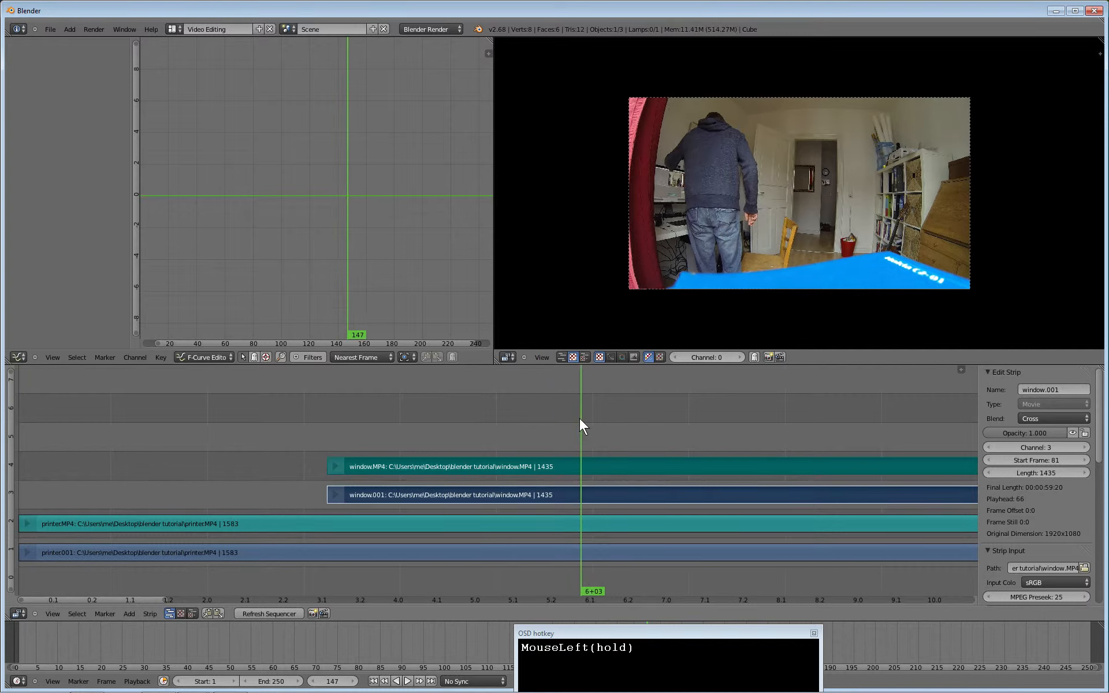
pyautogui.moveTo(582, 424); pyautogui.dragTo(641, 424)
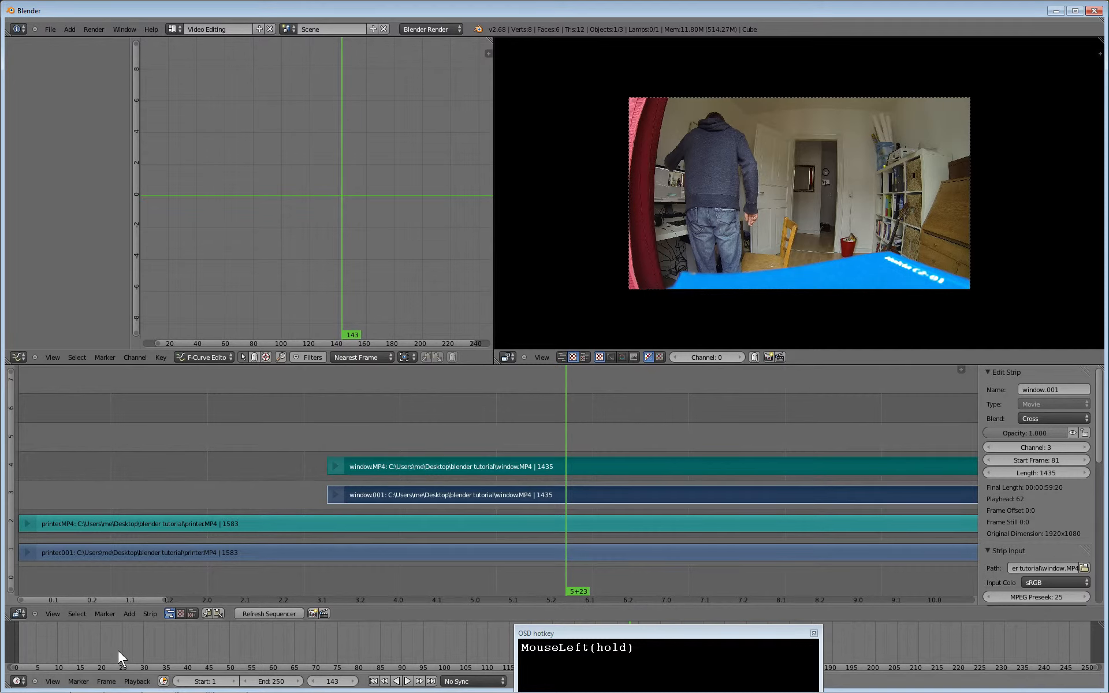
pyautogui.click(128, 614)
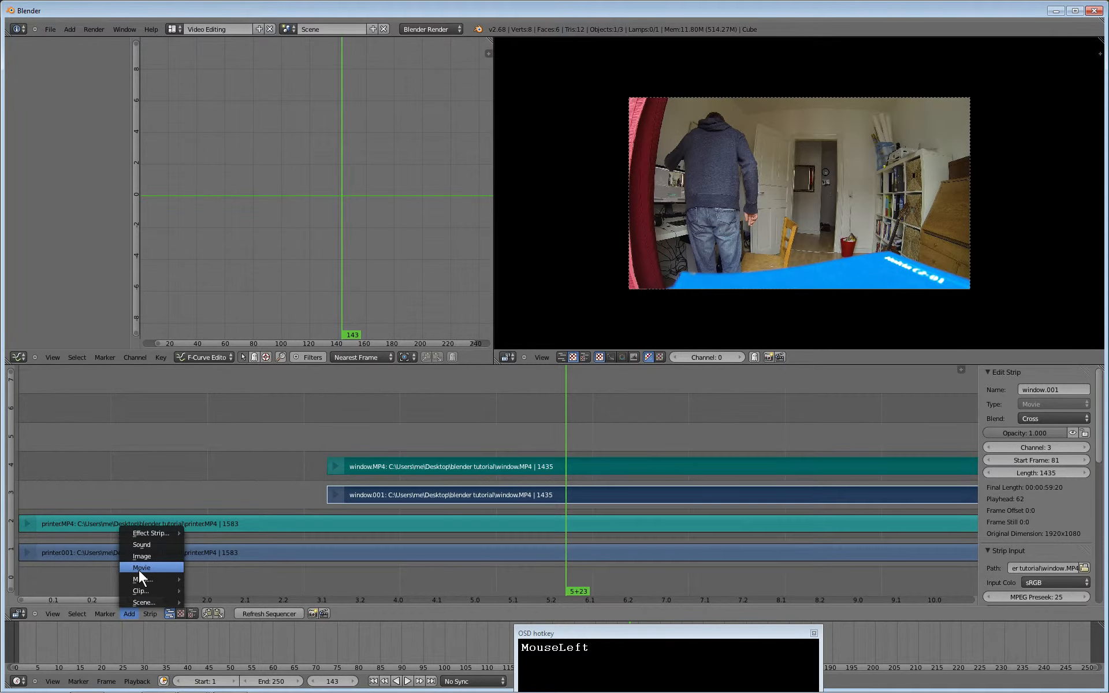
# - Add screen.MP4 as video and sound strips starting at frame 143
pyautogui.click(143, 568)
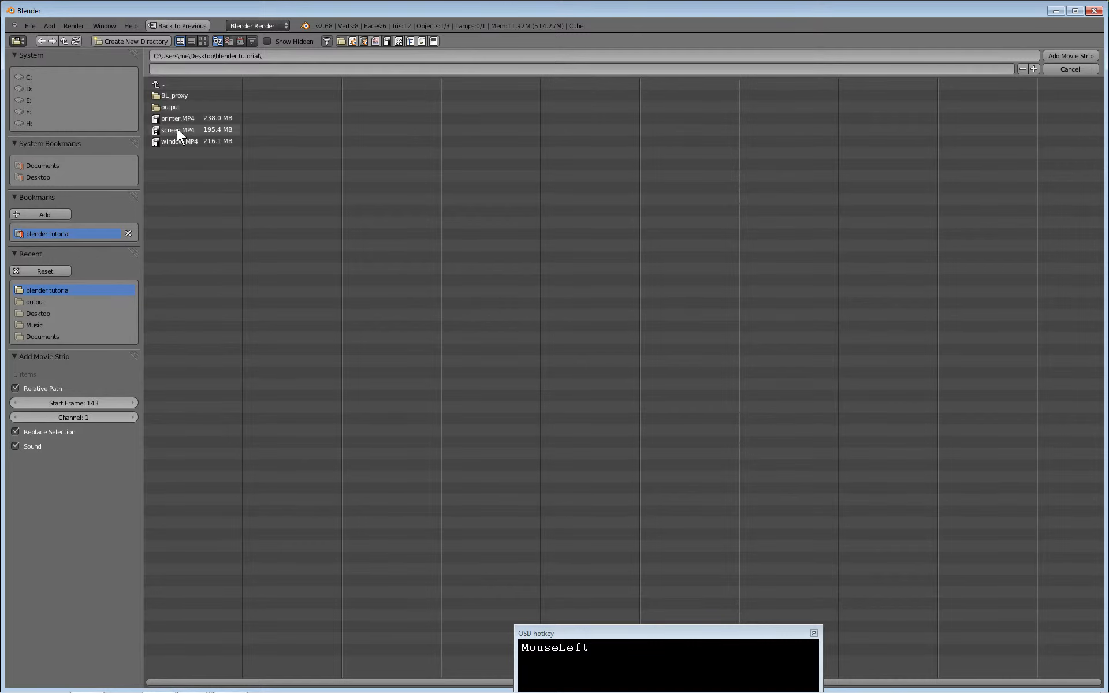
pyautogui.click(178, 130)
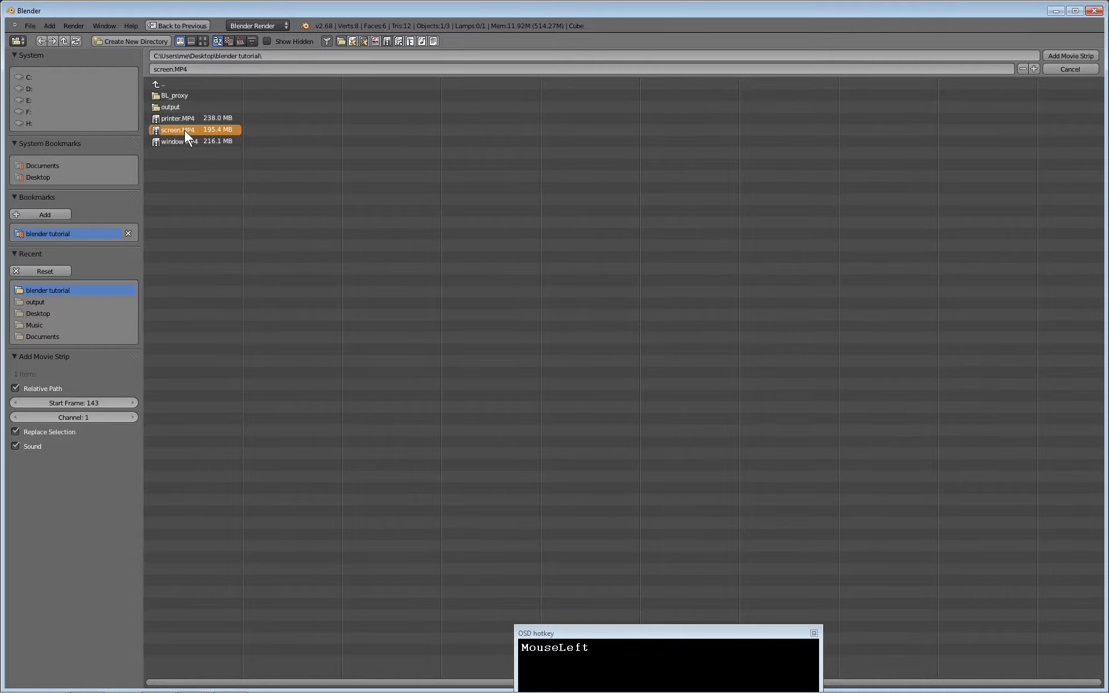
pyautogui.click(1070, 56)
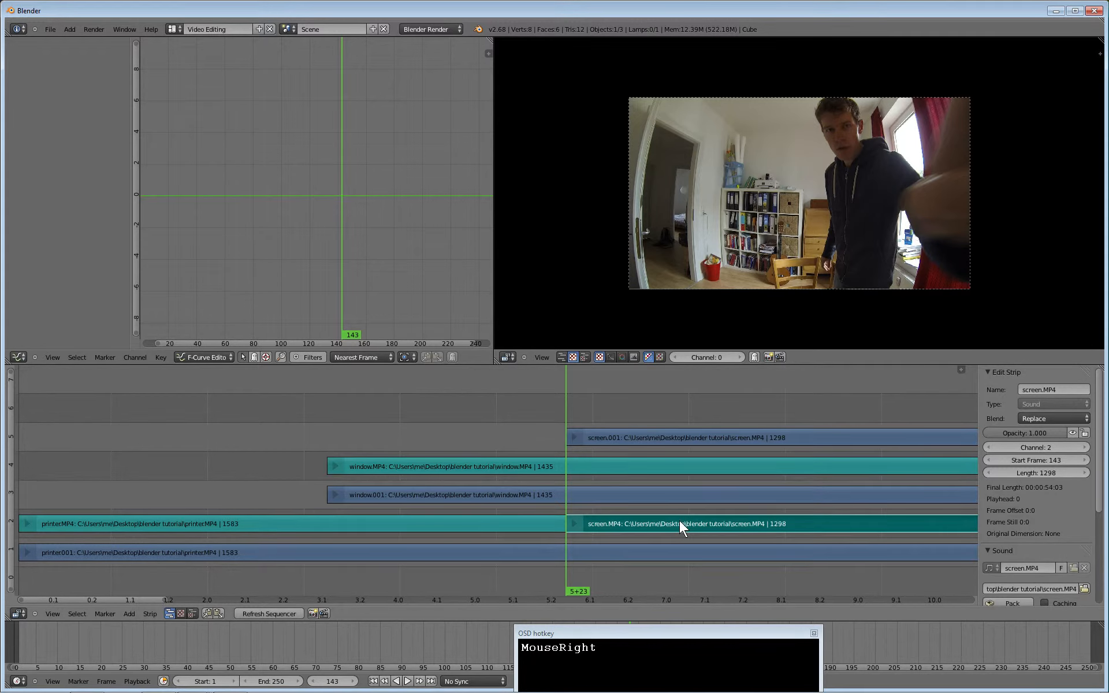
# - Move the screen video strip to channel 6 and select its sound strip on channel 5
pyautogui.press('g')
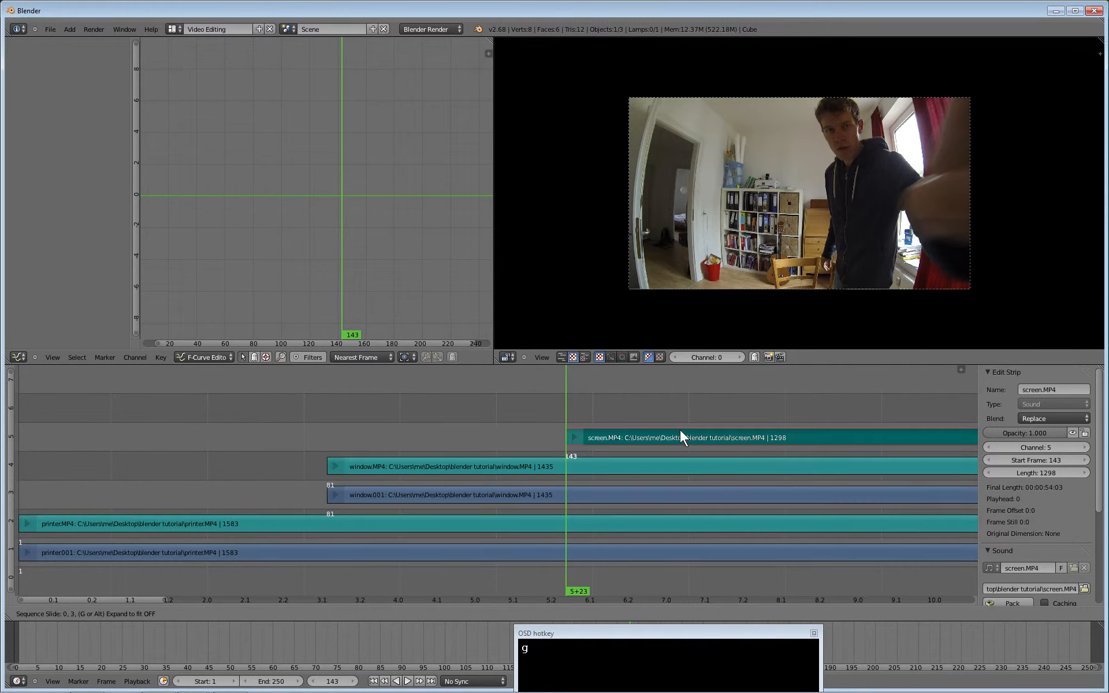
pyautogui.click(658, 452)
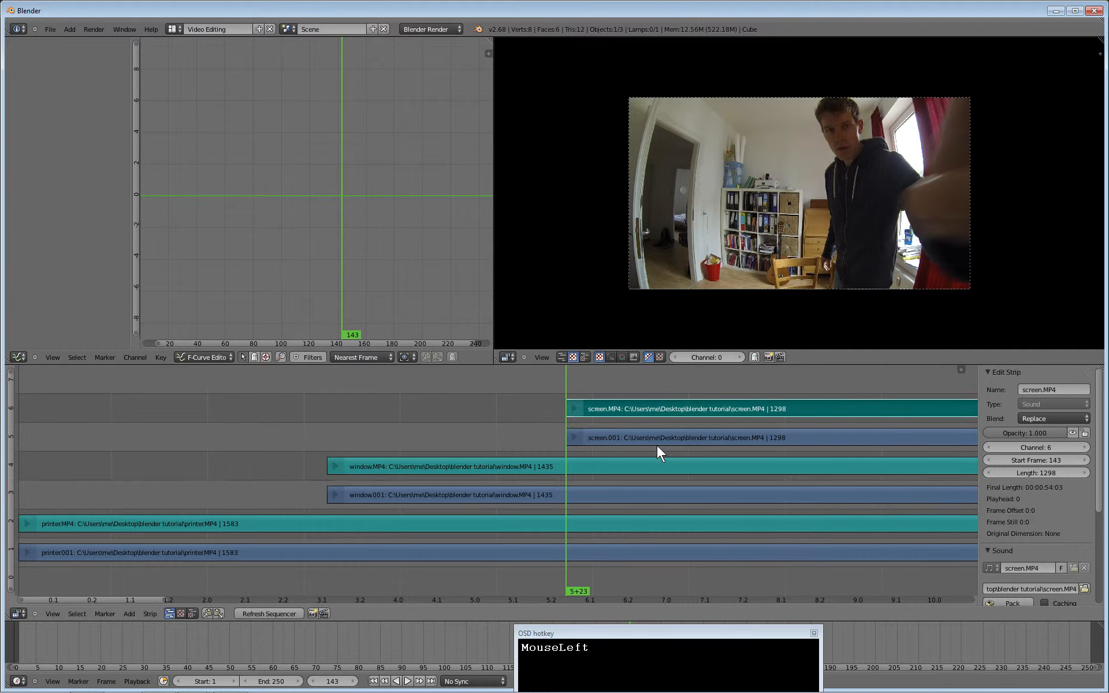
pyautogui.rightClick(623, 417)
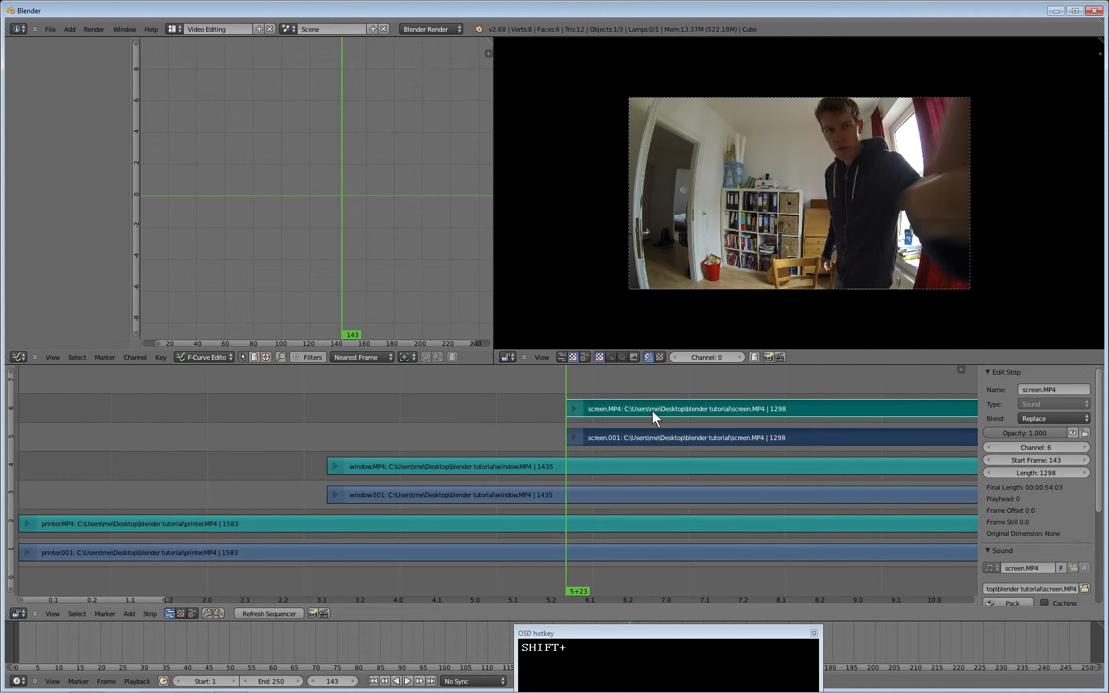
pyautogui.moveTo(626, 424)
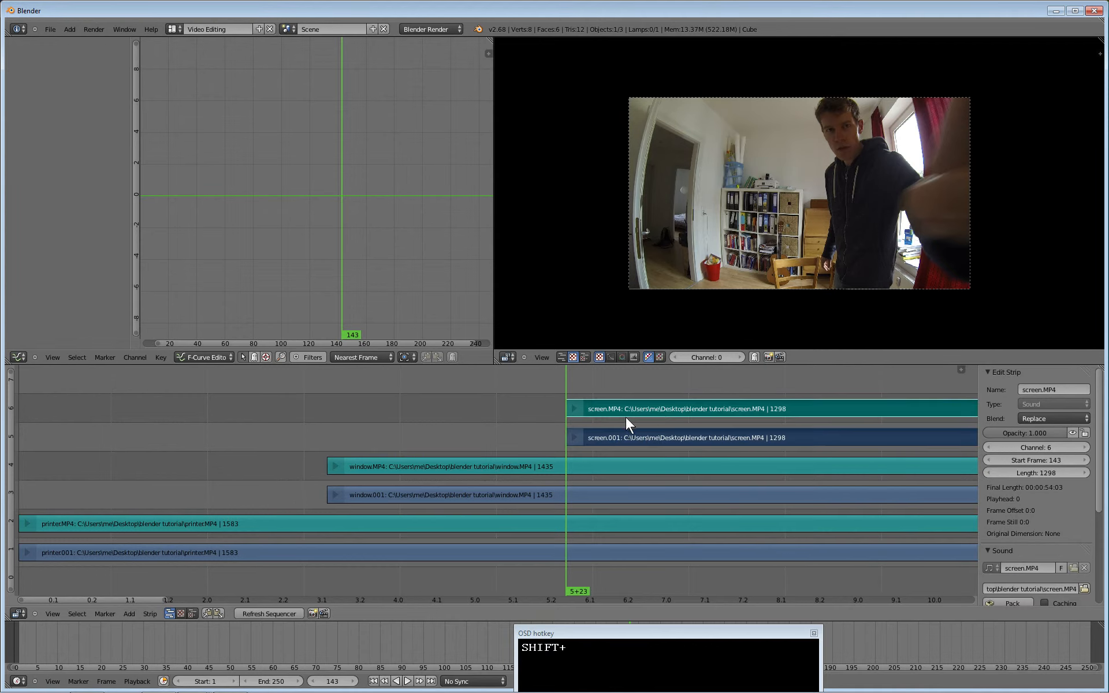
pyautogui.moveTo(544, 442)
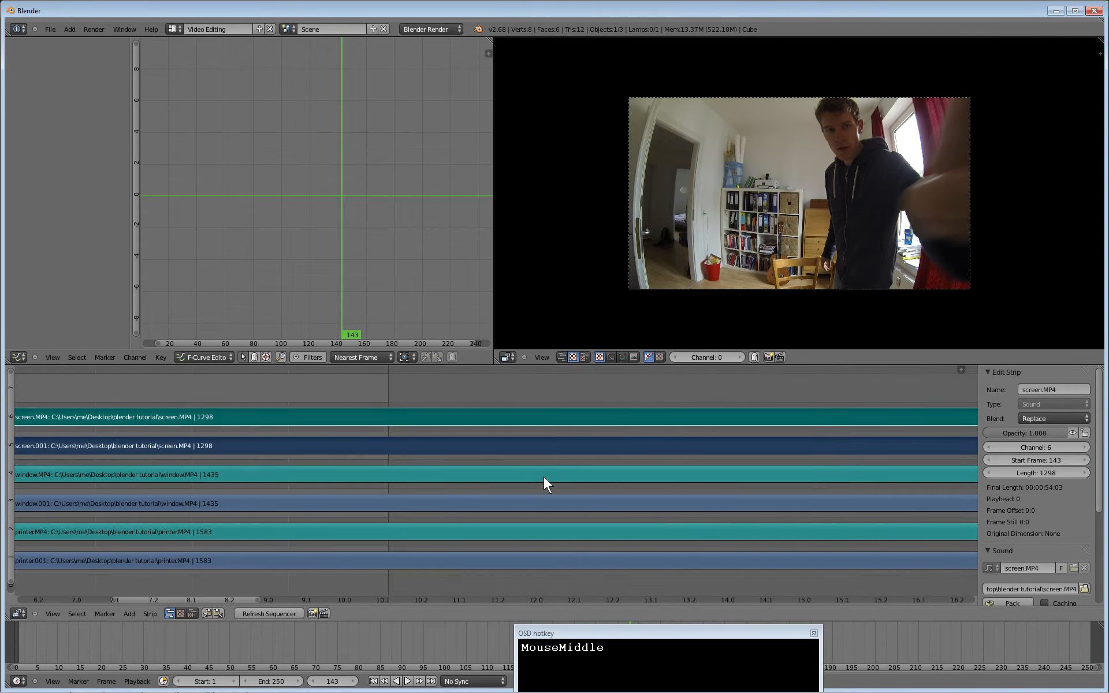
# - Pan the timeline to show all strips and set the current frame to 154
pyautogui.moveTo(544, 484); pyautogui.dragTo(785, 387)
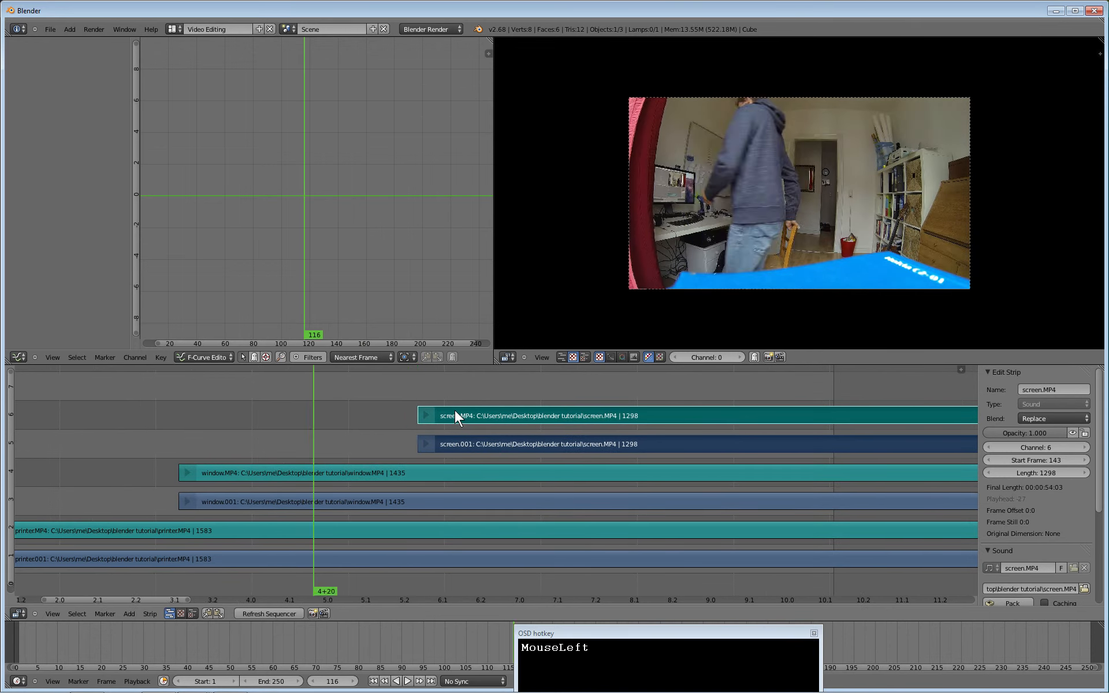
pyautogui.click(471, 591)
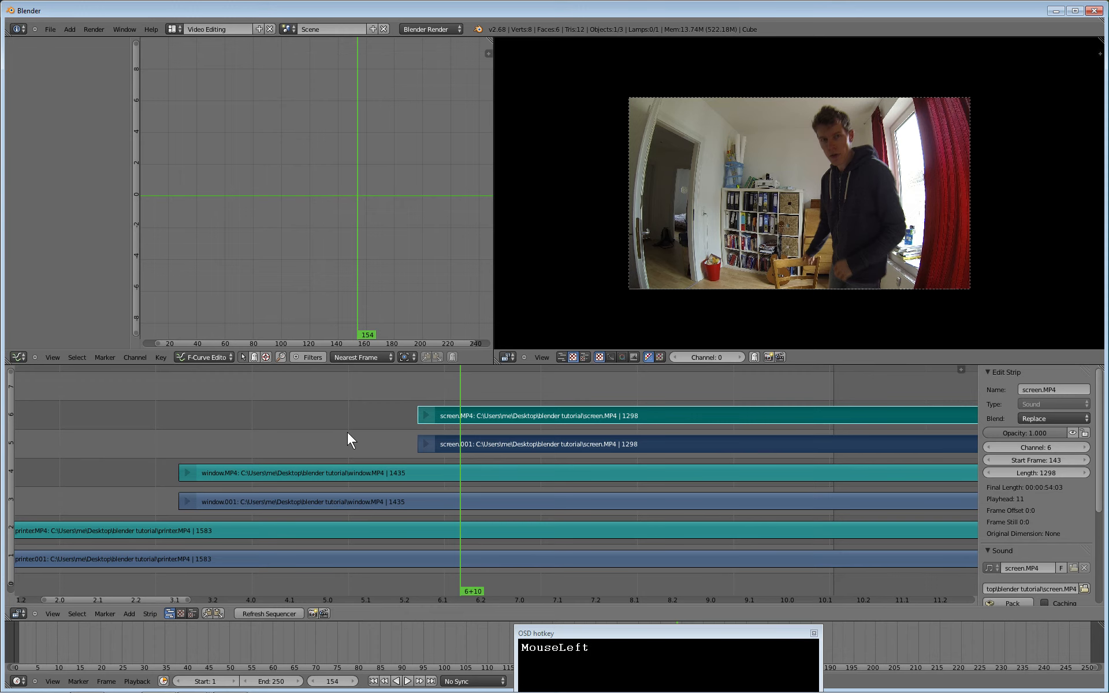
pyautogui.moveTo(367, 415)
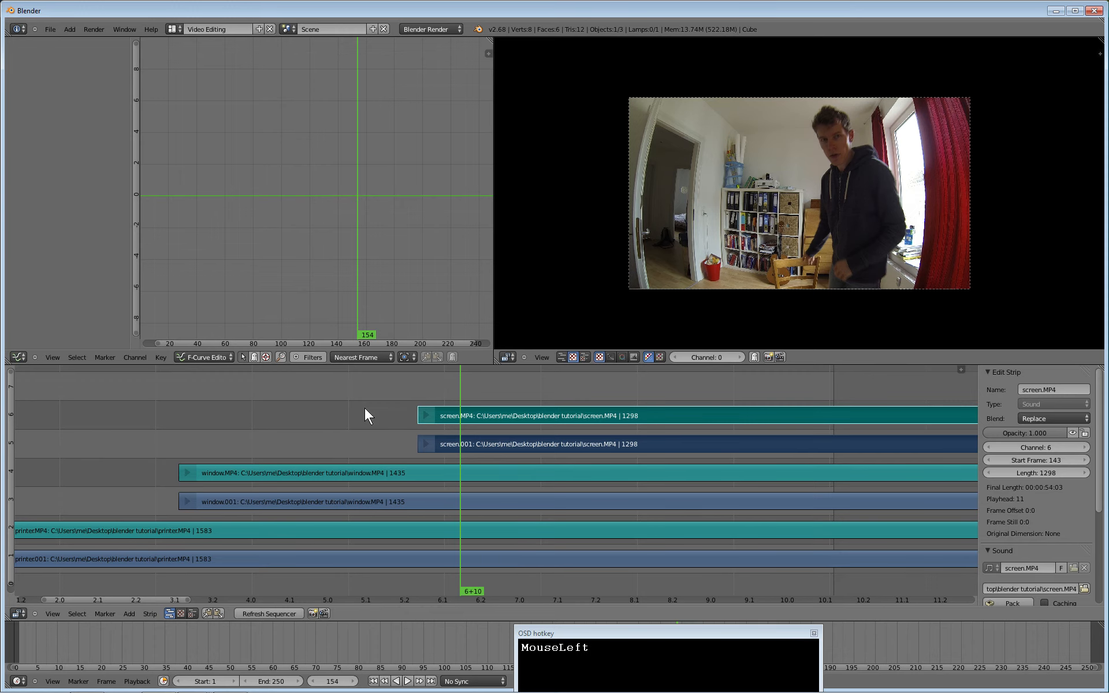